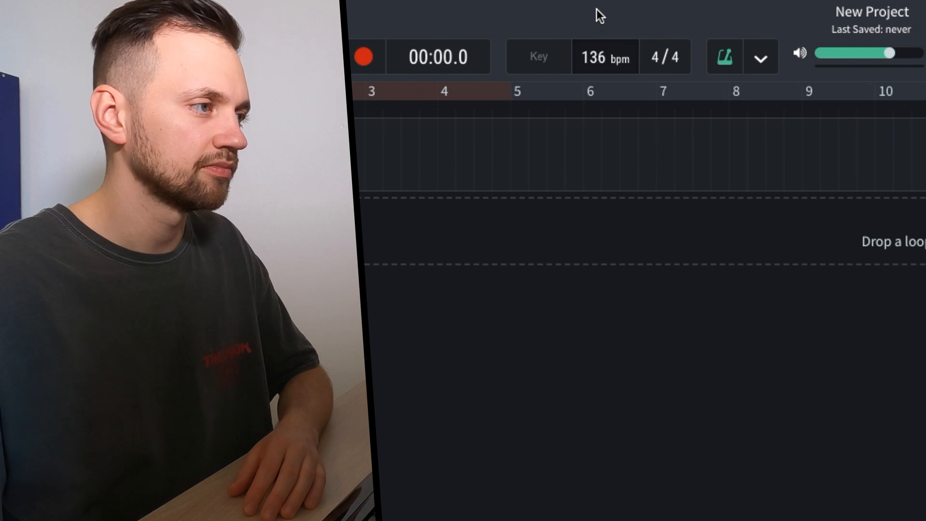
# - Set the tempo to 140 BPM and record an eight-bar melody on the Instrument track
pyautogui.click(594, 57)
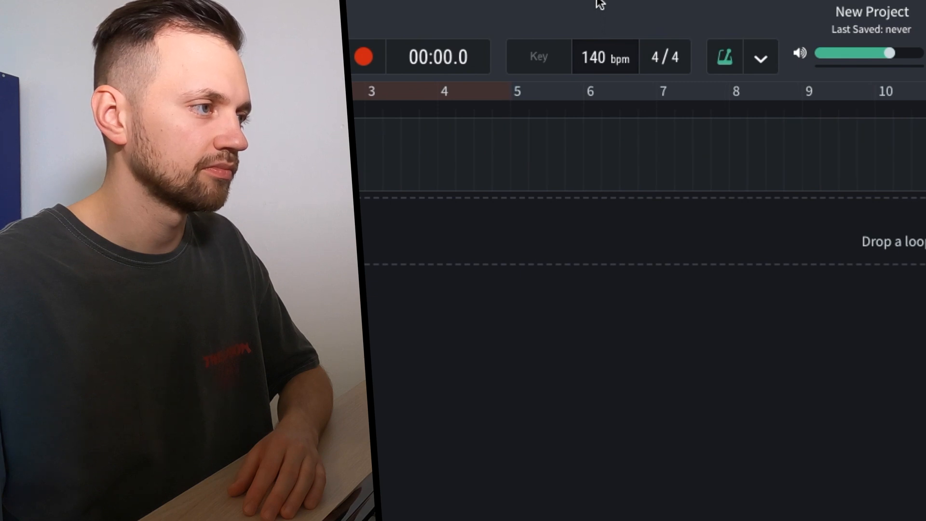
pyautogui.click(364, 56)
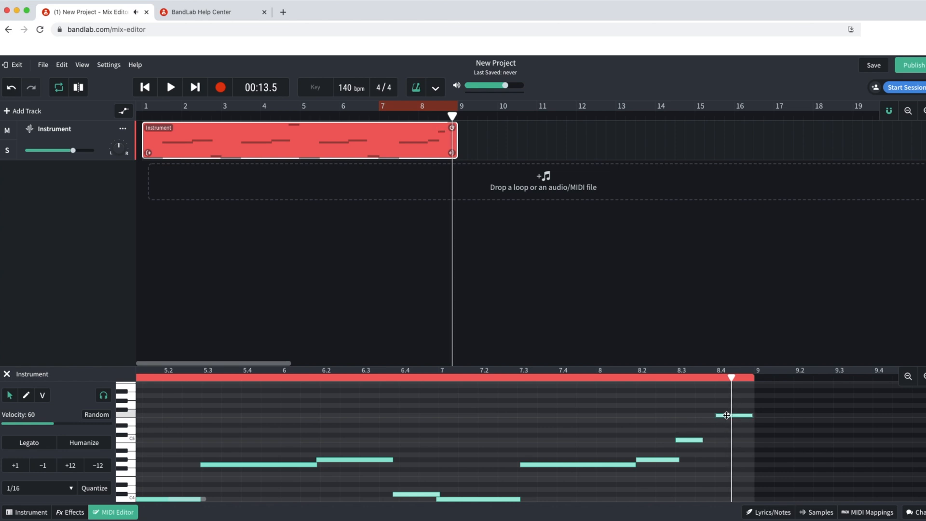
# - Quantize the selected melody notes to a 1/8 grid instead of 1/16 and play the clip back
pyautogui.click(170, 87)
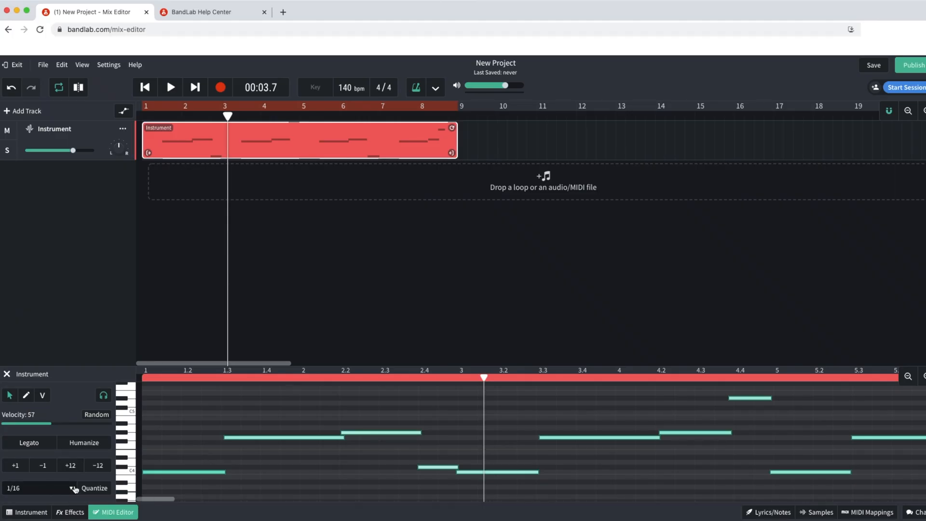
pyautogui.click(12, 488)
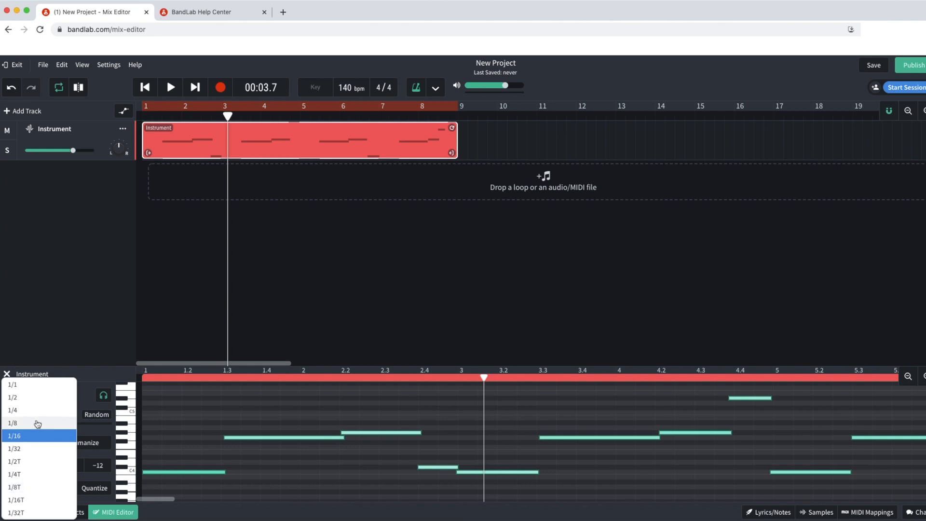
pyautogui.click(12, 422)
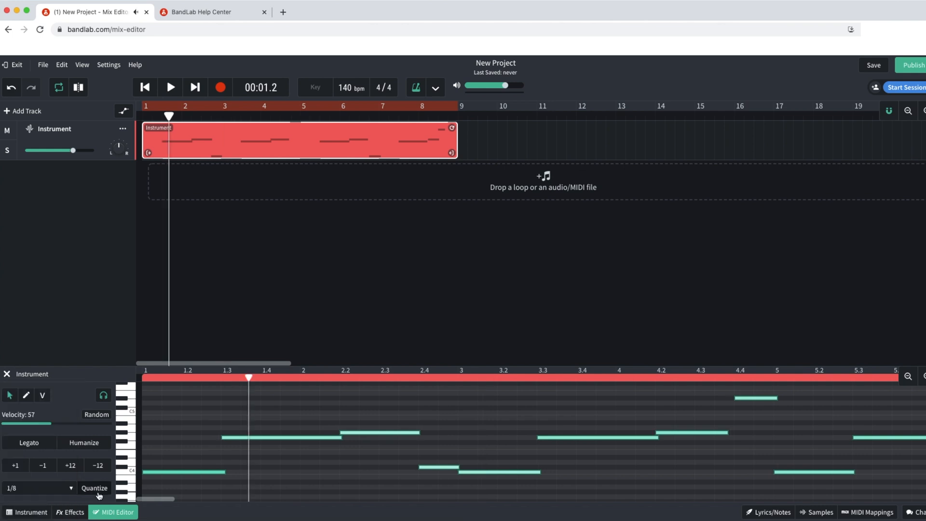
pyautogui.click(170, 86)
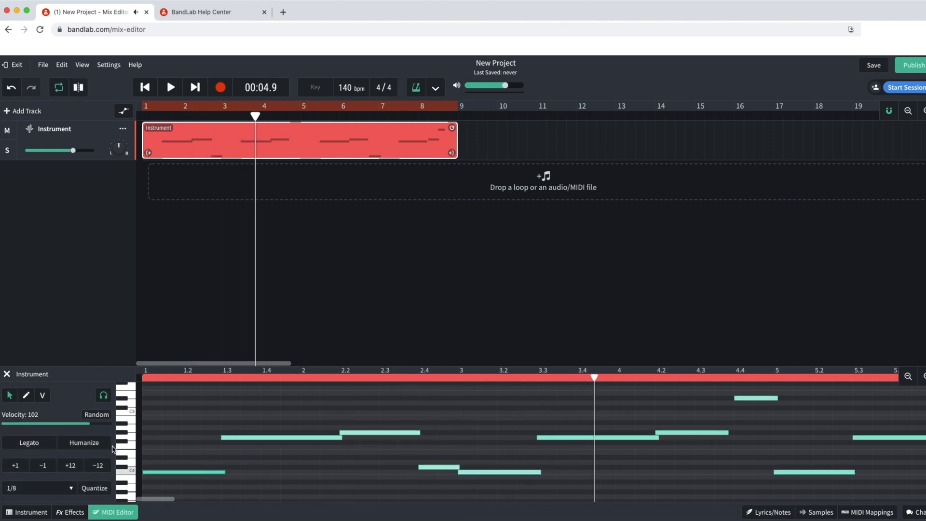
pyautogui.click(170, 87)
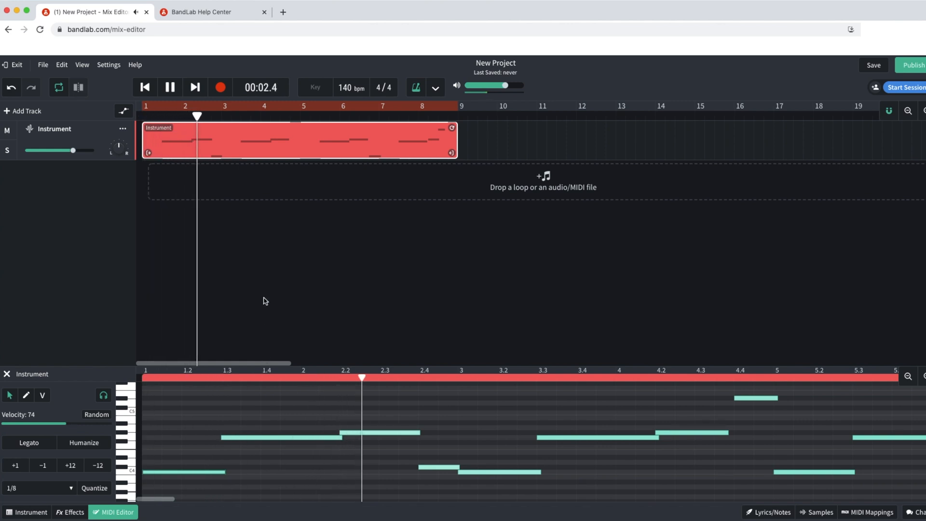
pyautogui.click(22, 111)
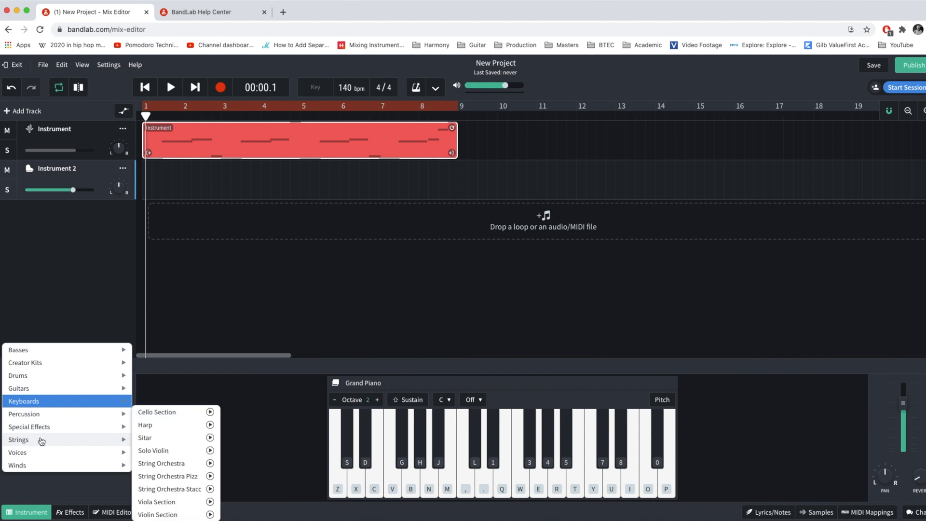
pyautogui.moveTo(48, 449)
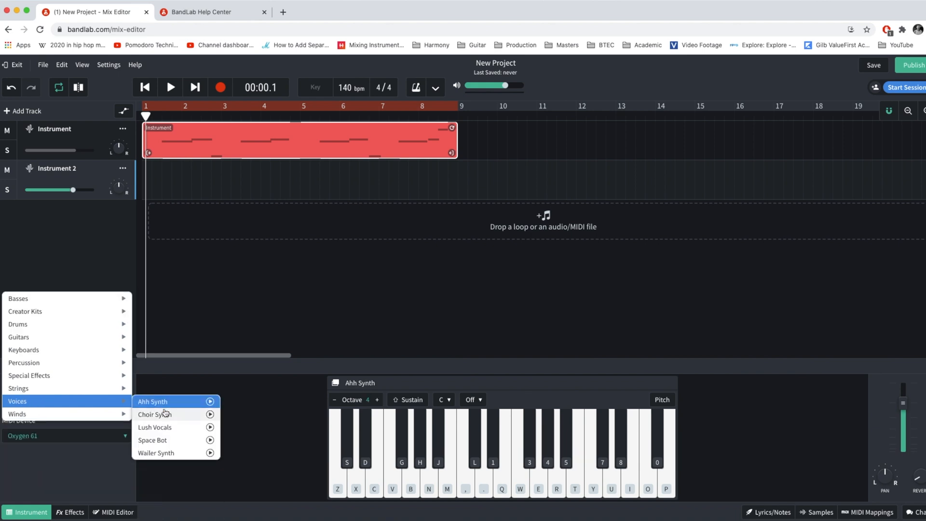
# - Assign Voices > Choir Synth to Instrument 2 and record an eight-bar part
pyautogui.click(154, 414)
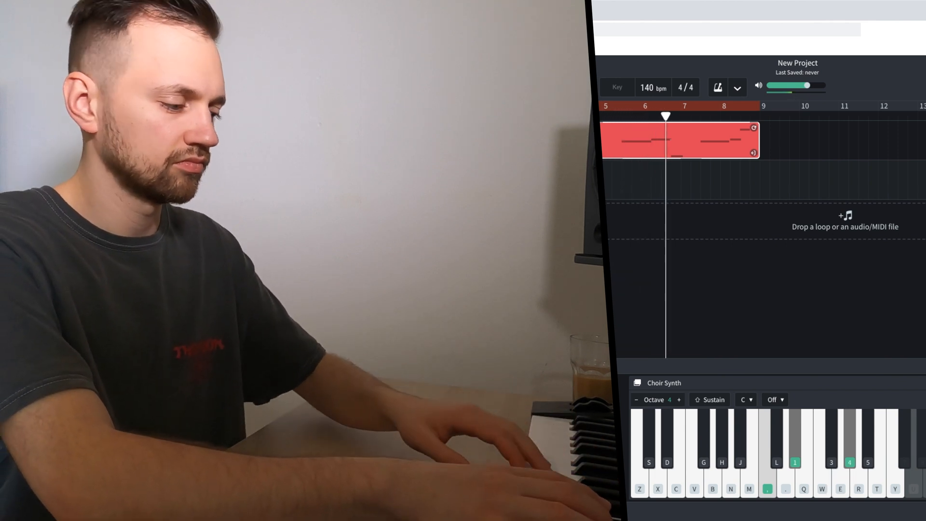
pyautogui.press('z')
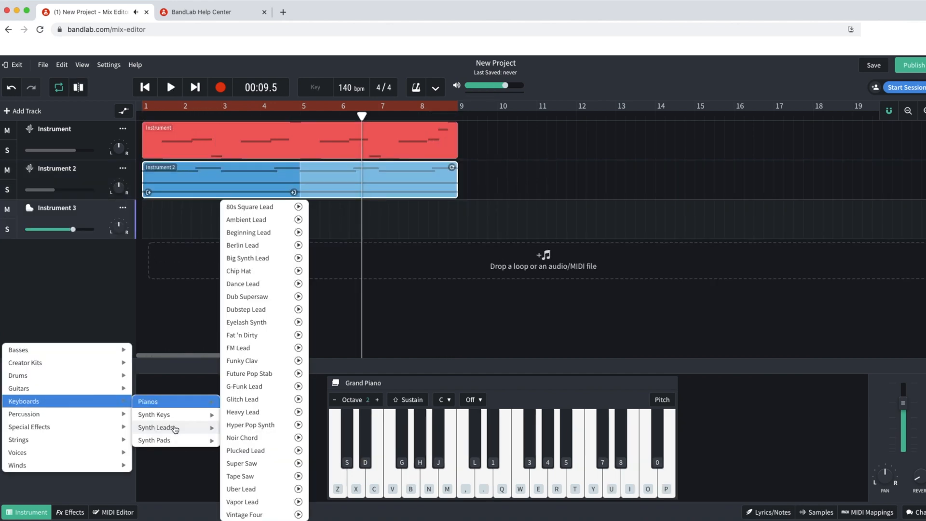
pyautogui.moveTo(153, 414)
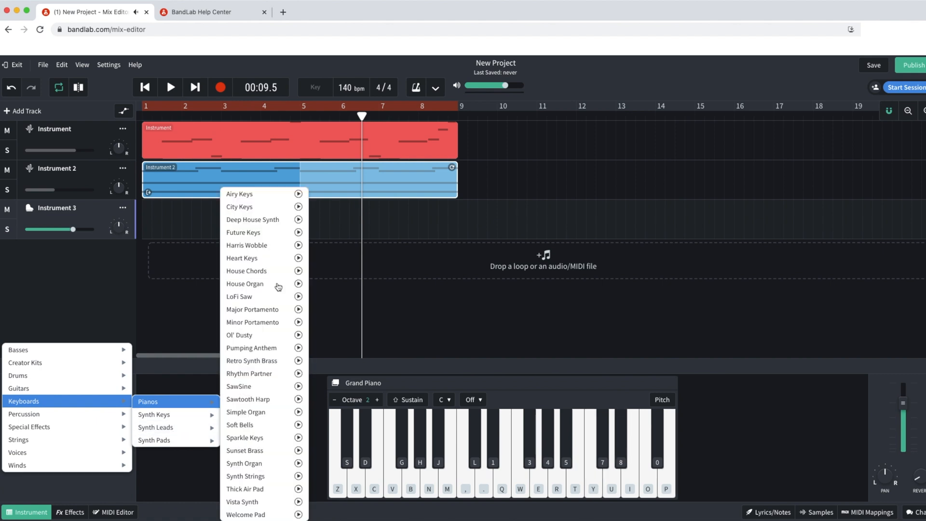
# - Assign Keyboards > Synth Keys > Deep House Synth to Instrument 3 and record its part
pyautogui.click(252, 220)
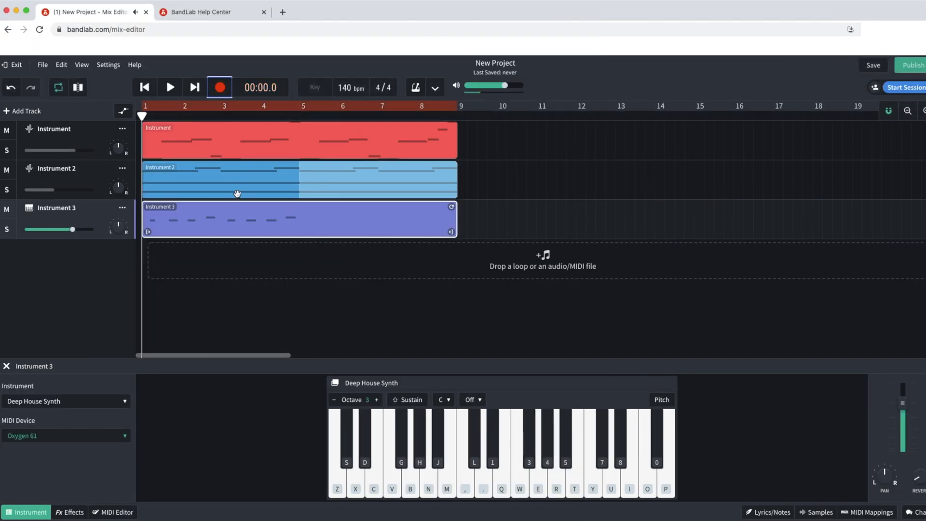
pyautogui.click(219, 87)
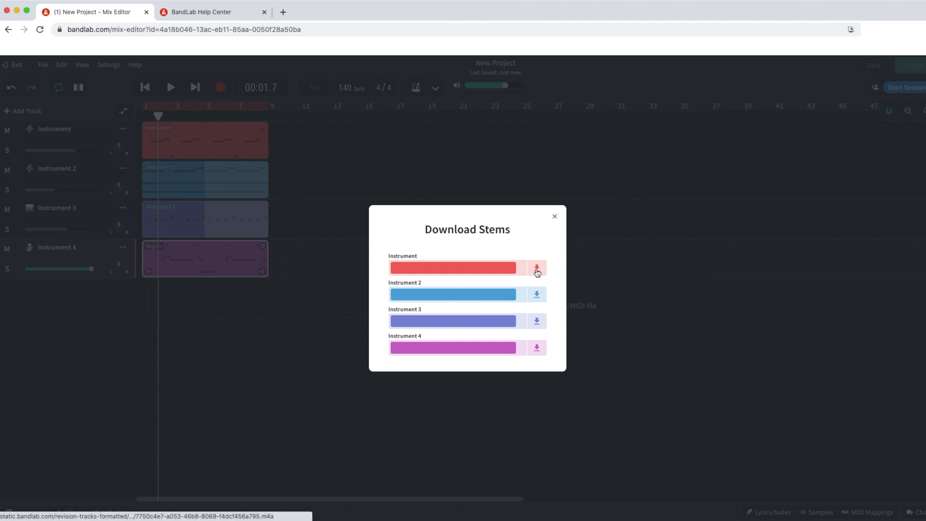
# - Save the project and download the Instrument track as a separate stem
pyautogui.click(537, 267)
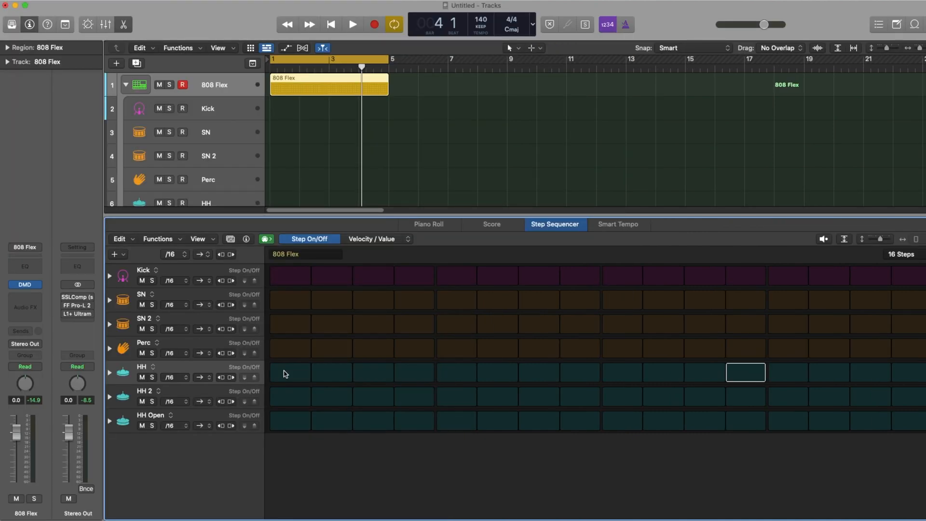
# - Switch on HH steps 1, 4, 7, 9, 12, 15 and SN 2 step 9 in the Step Sequencer
pyautogui.click(289, 373)
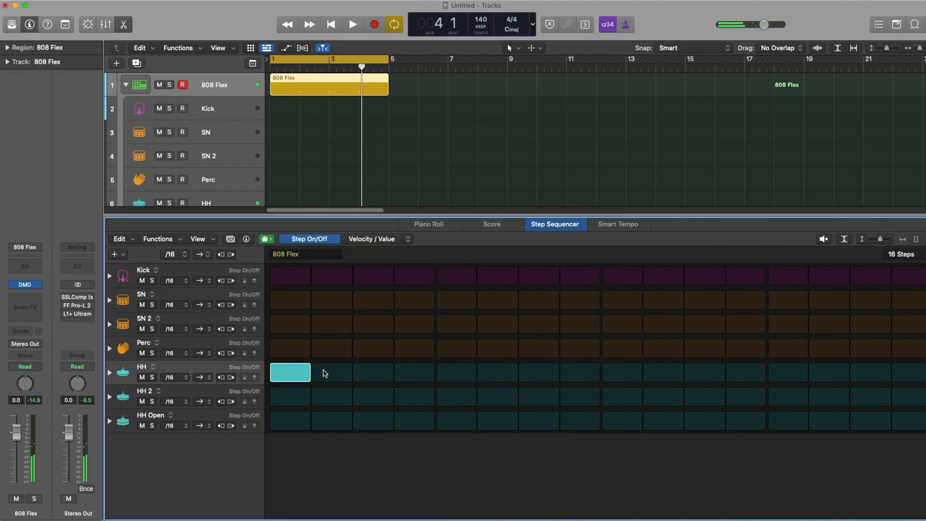
pyautogui.click(414, 372)
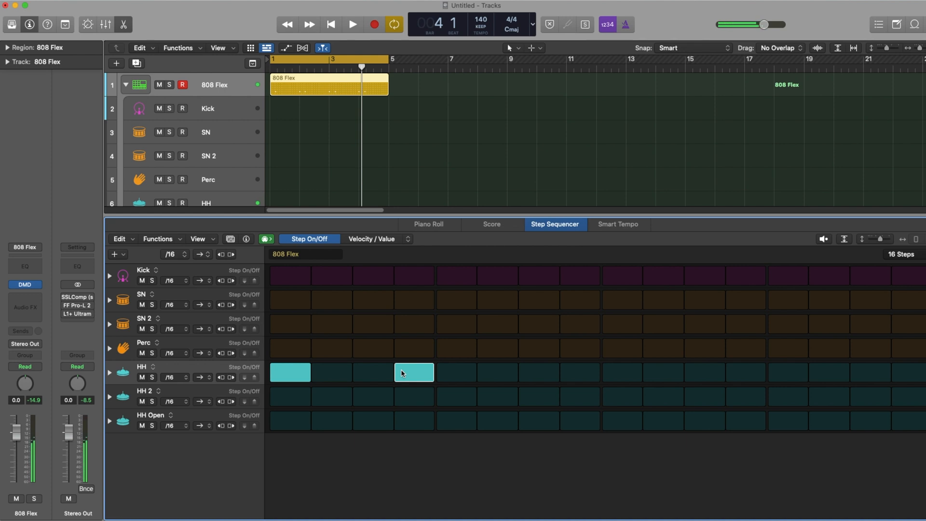
pyautogui.click(538, 373)
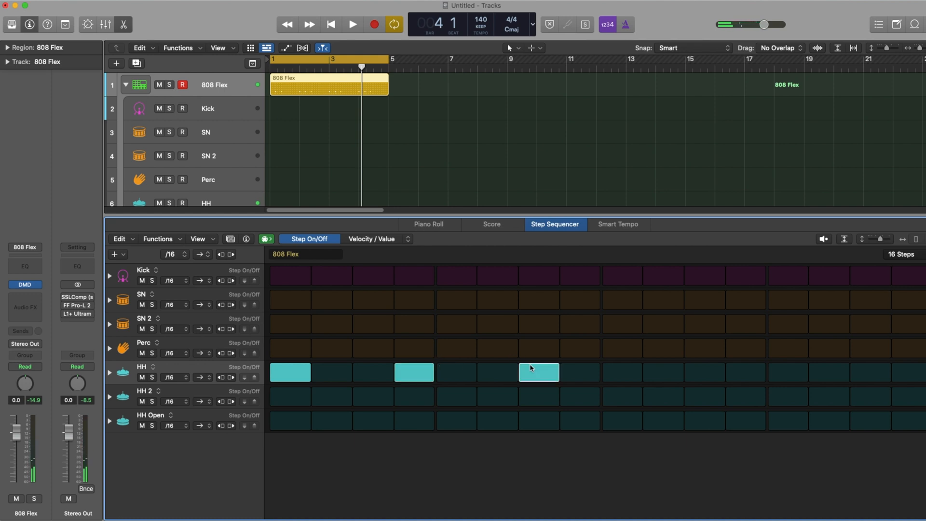
pyautogui.moveTo(589, 375)
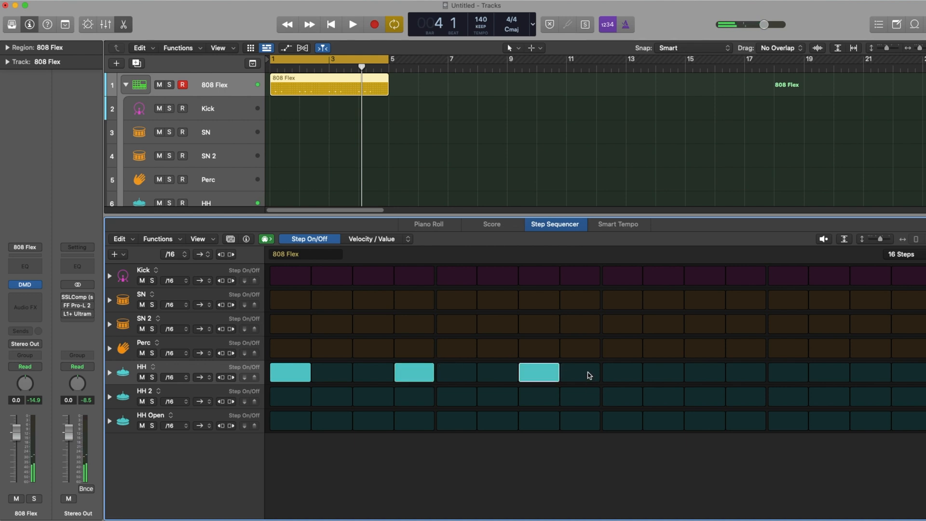
pyautogui.click(623, 372)
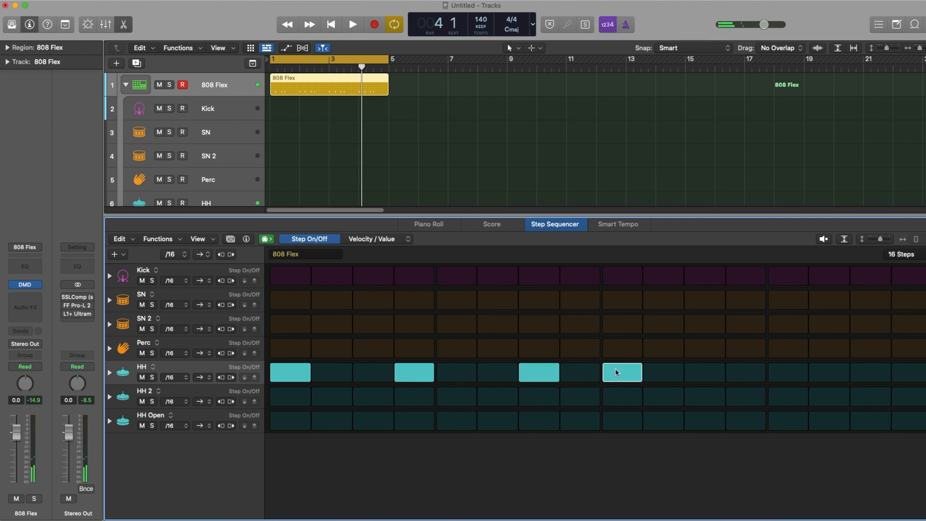
pyautogui.click(746, 372)
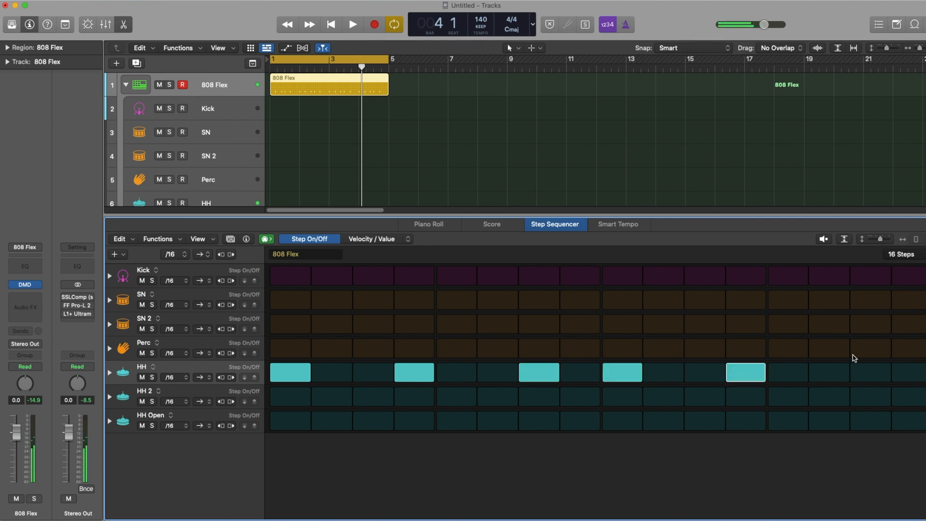
pyautogui.click(871, 372)
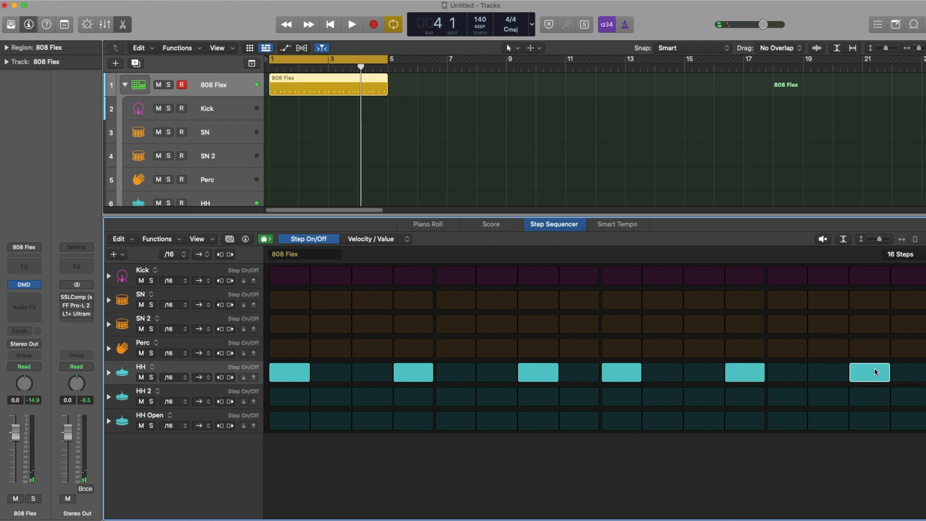
pyautogui.click(351, 24)
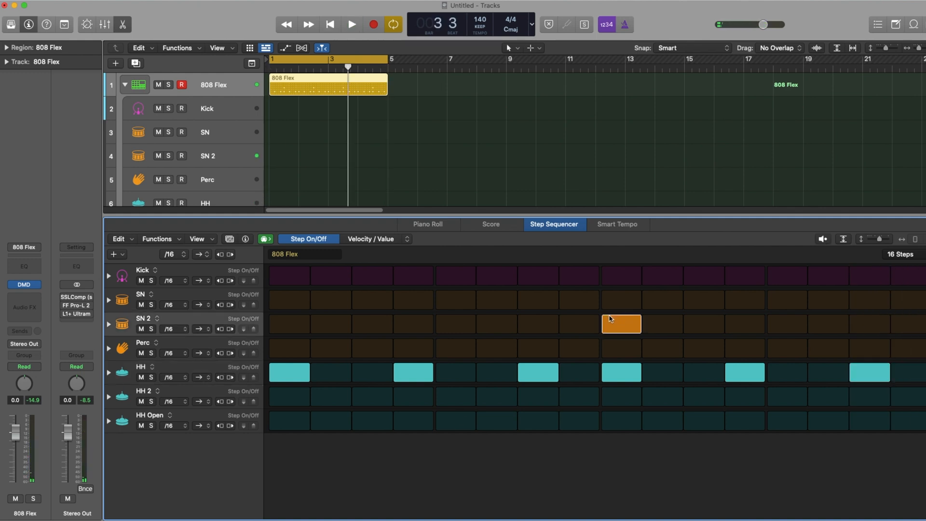
# - Lengthen the pattern to 32 steps, add SN 2 step 29 and Kick steps 1 and 25, then play
pyautogui.click(351, 24)
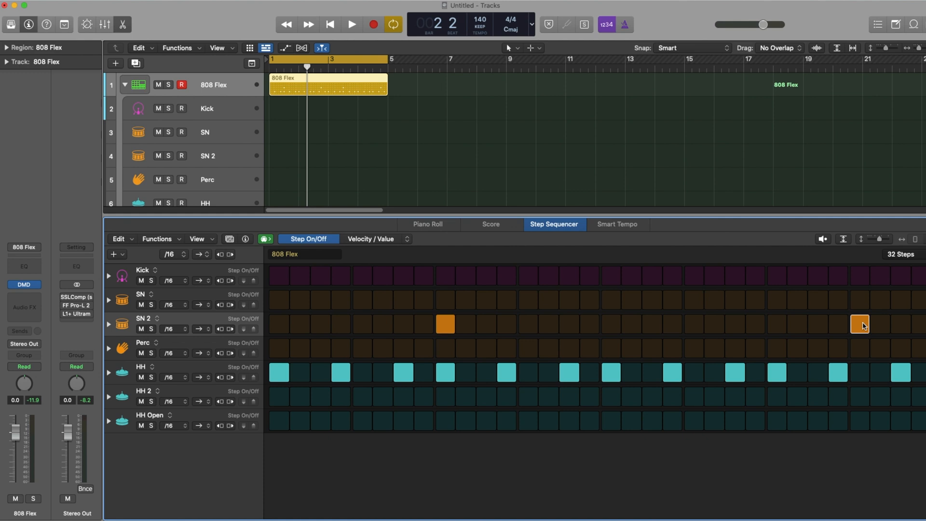
pyautogui.click(352, 24)
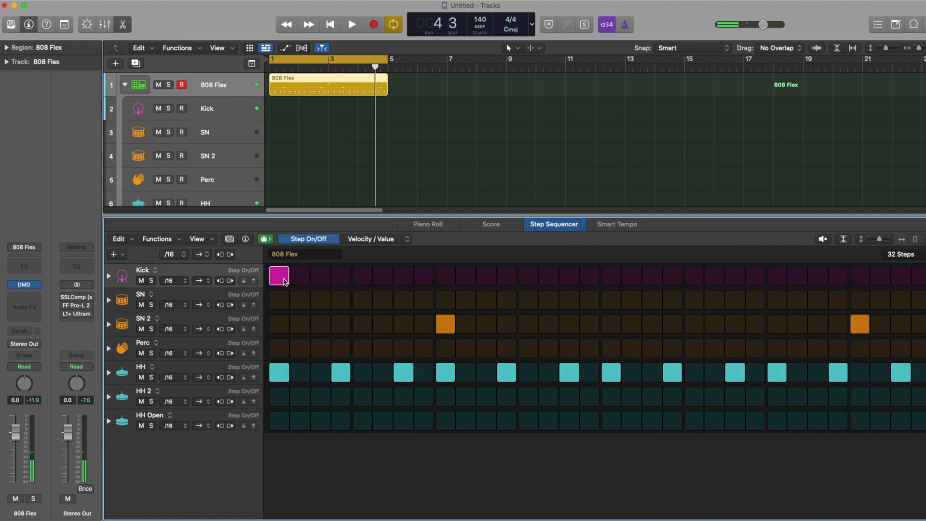
pyautogui.click(351, 24)
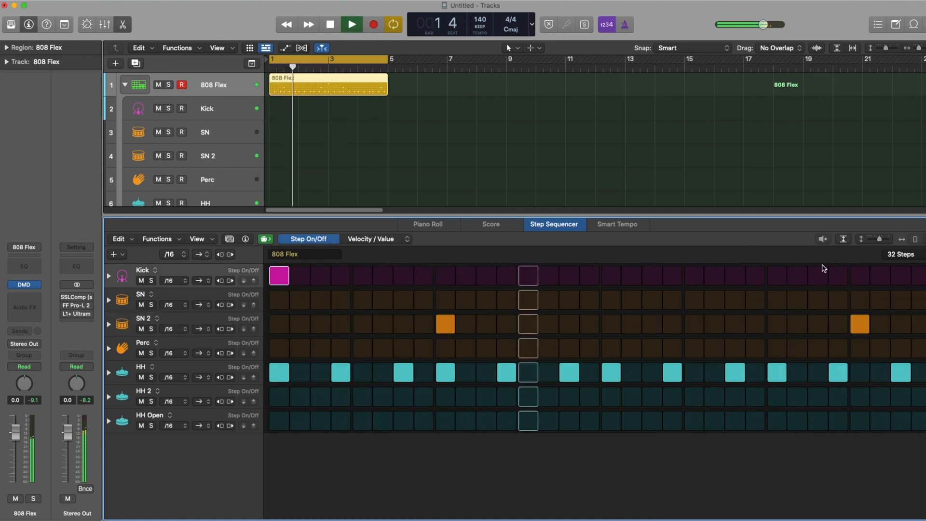
pyautogui.click(777, 276)
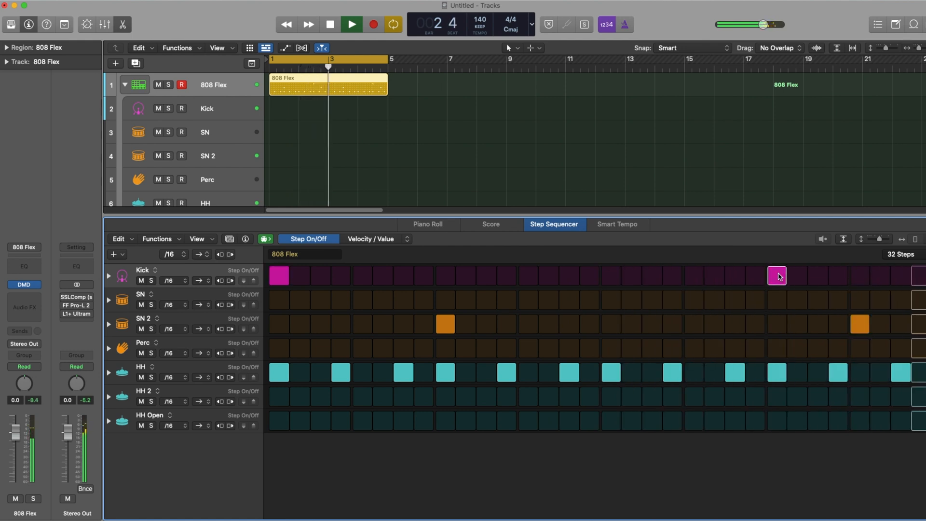